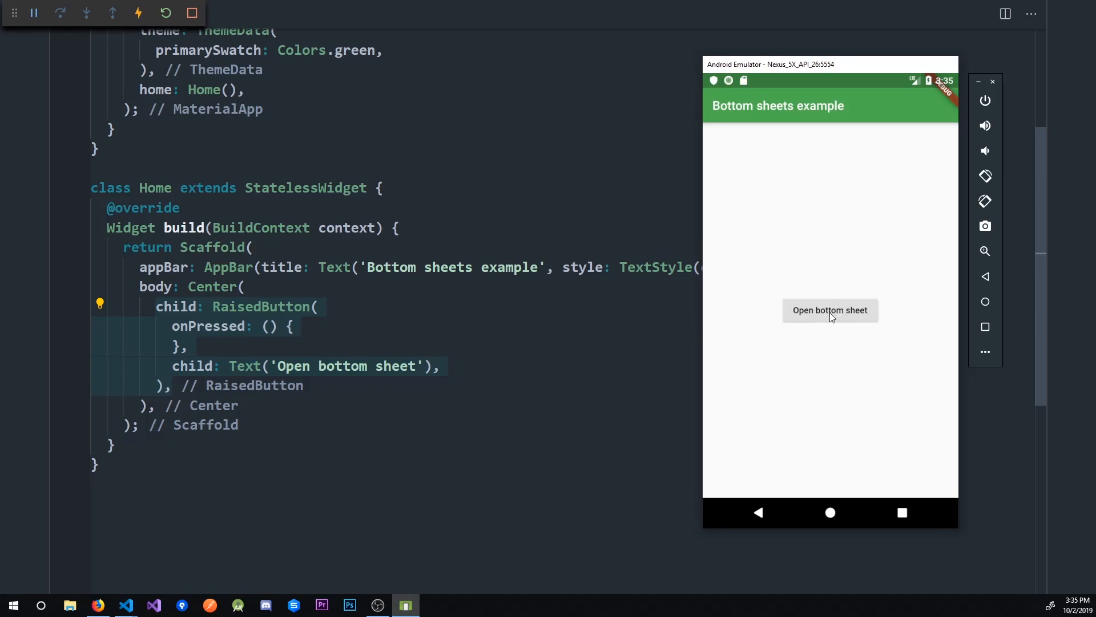
mouse_move(808, 328)
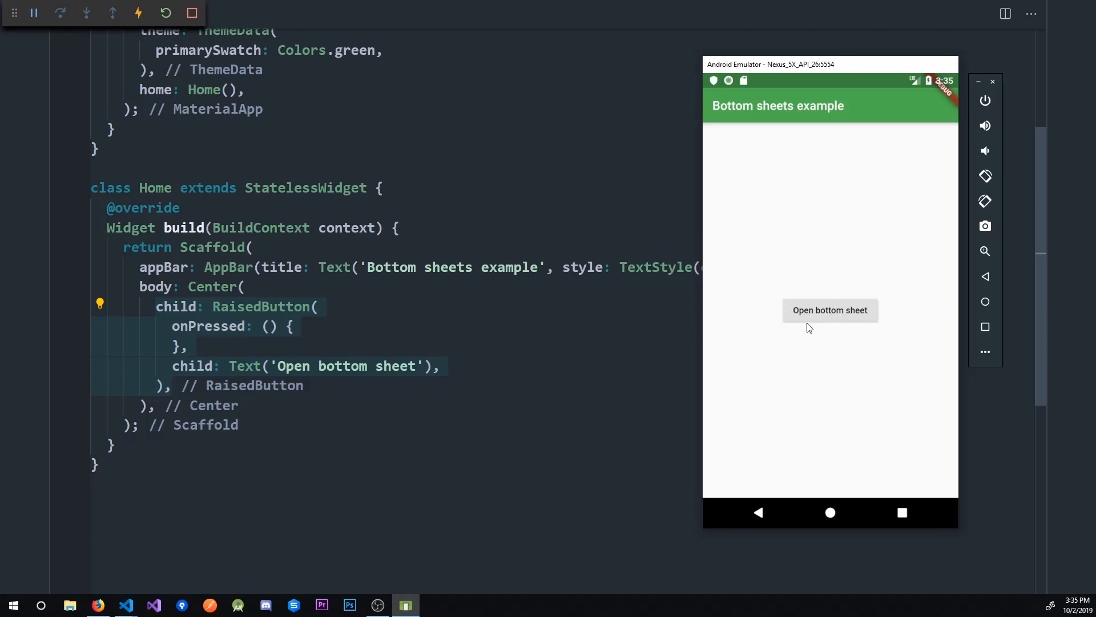
mouse_move(803, 314)
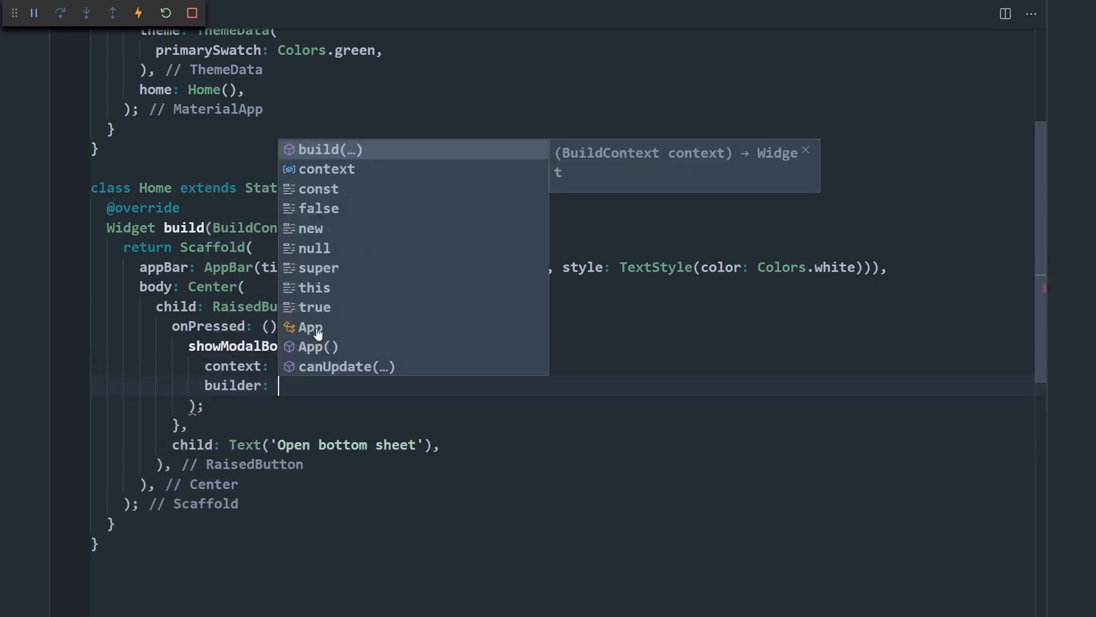
Step: Write the showModalBottomSheet builder taking context and returning Text('Hello')
text((context) {)
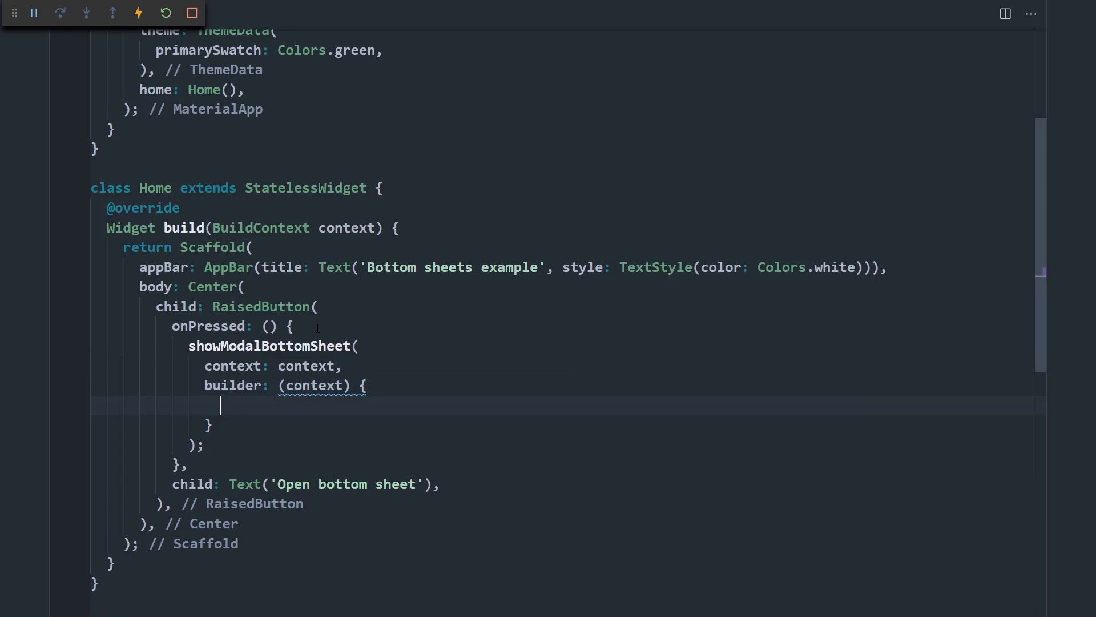
text(retrun Text(')
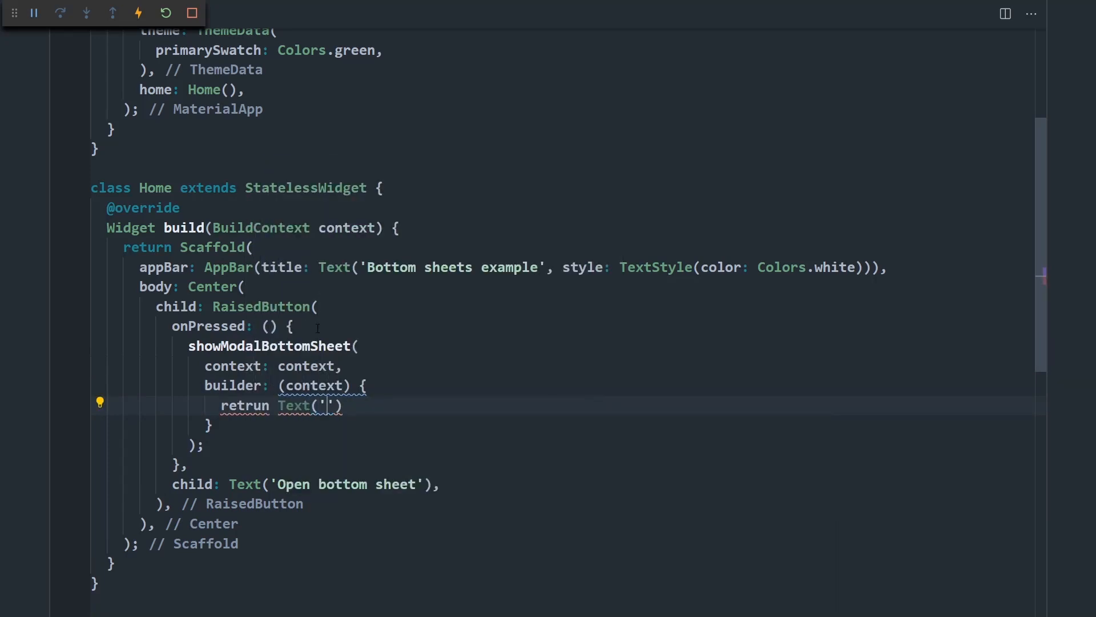
text(Hello)
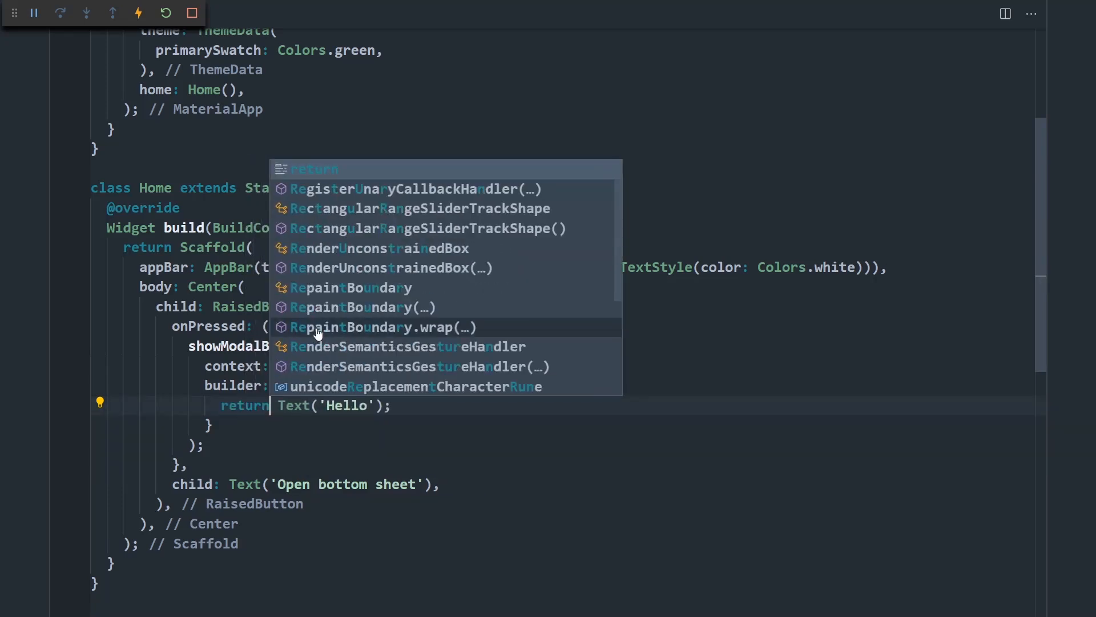
key(Escape)
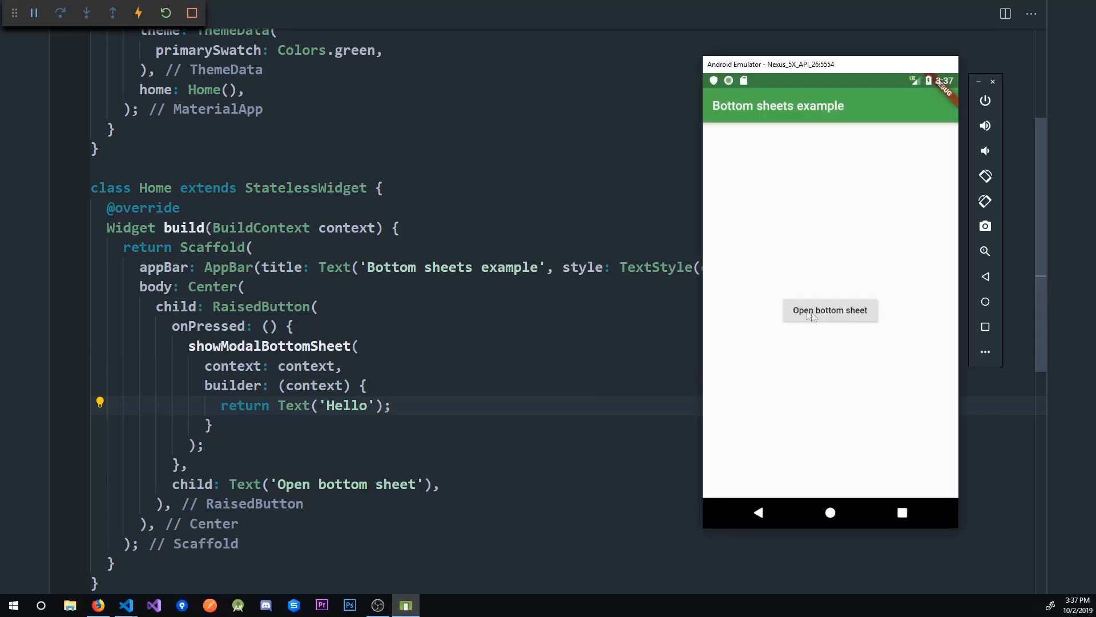
mouse_move(813, 322)
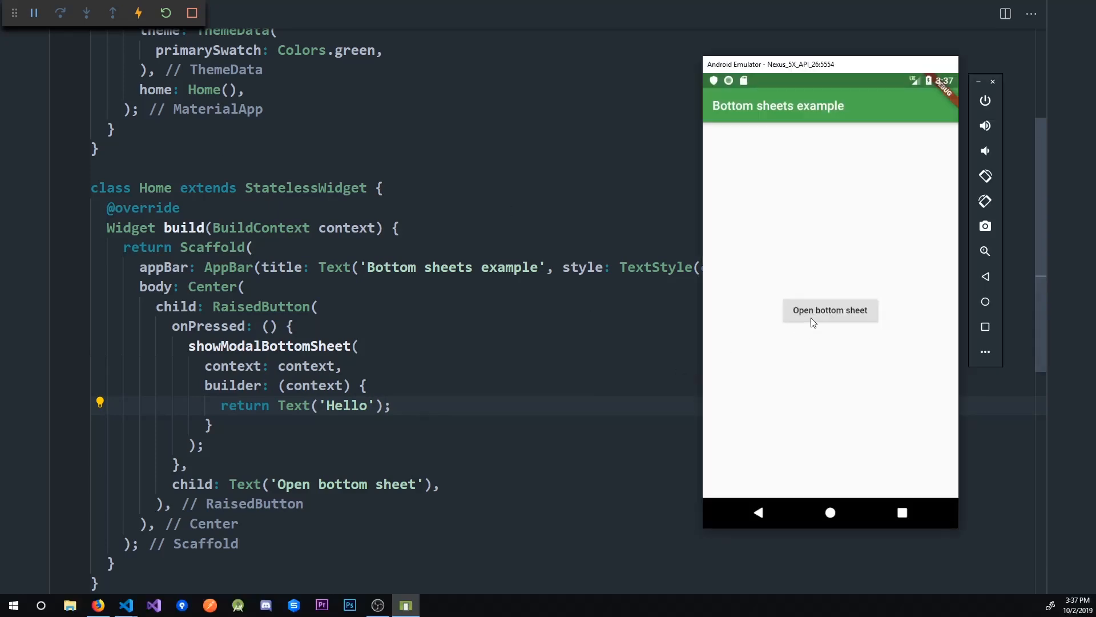
click(830, 310)
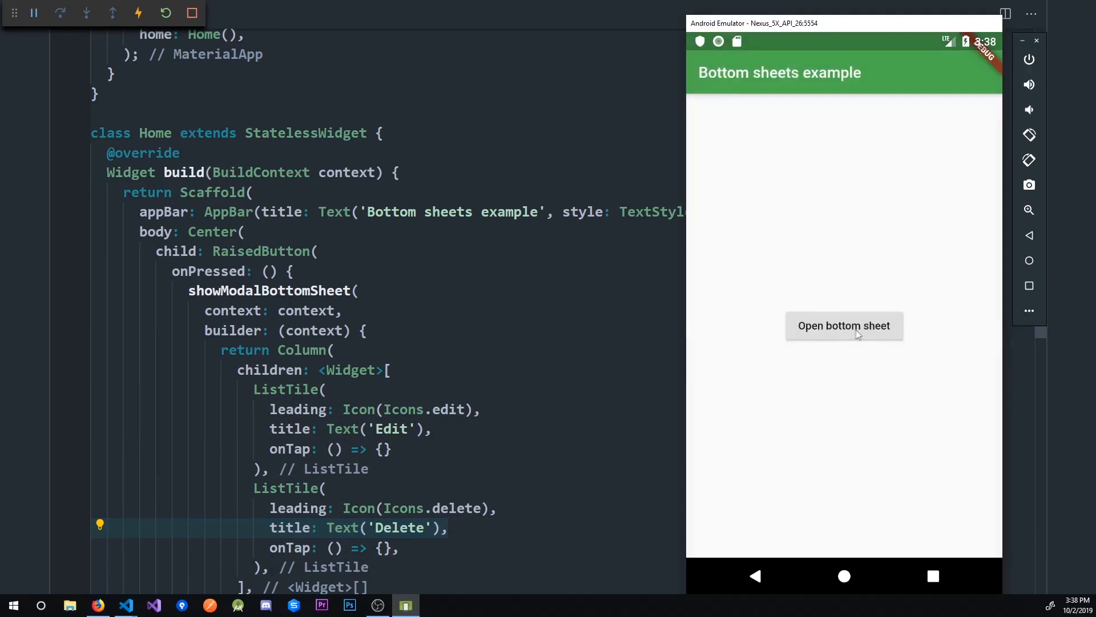
Step: Tap 'Open bottom sheet' in the emulator to check the Edit and Delete tiles
click(844, 325)
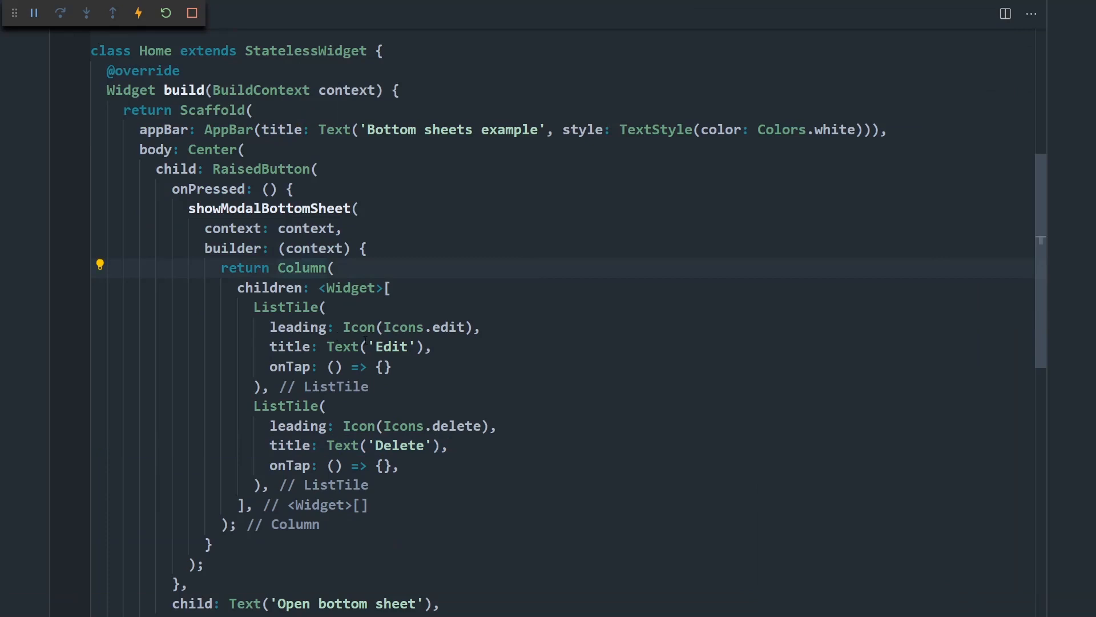
Step: Set the Column's mainAxisSize to MainAxisSize.min and reopen the sheet in the emulator
double_click(302, 267)
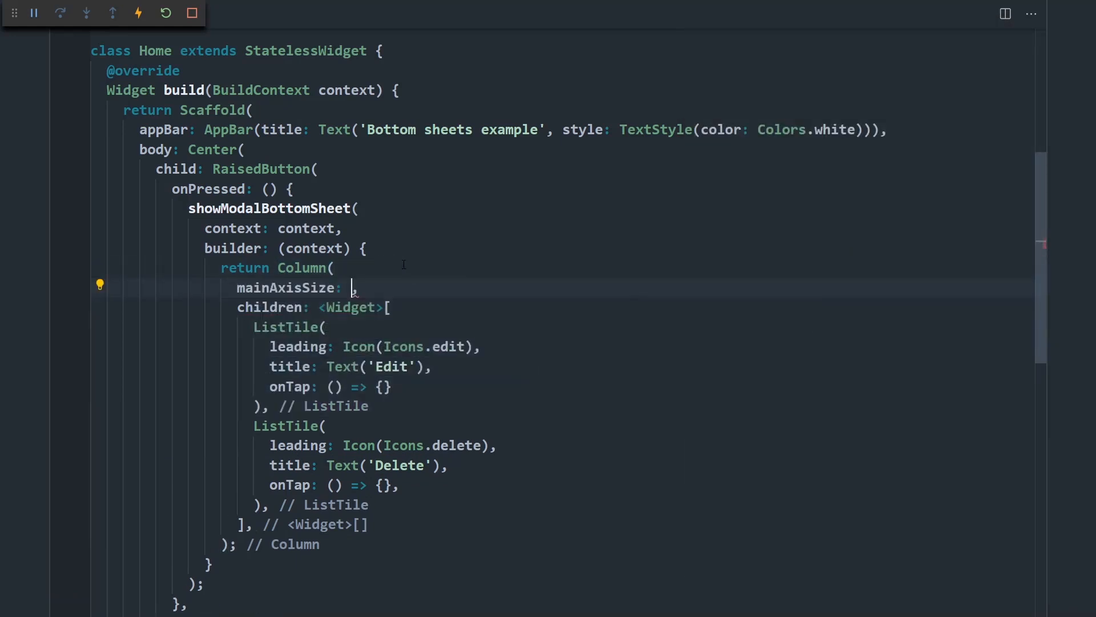
text(MainAxisSize.min)
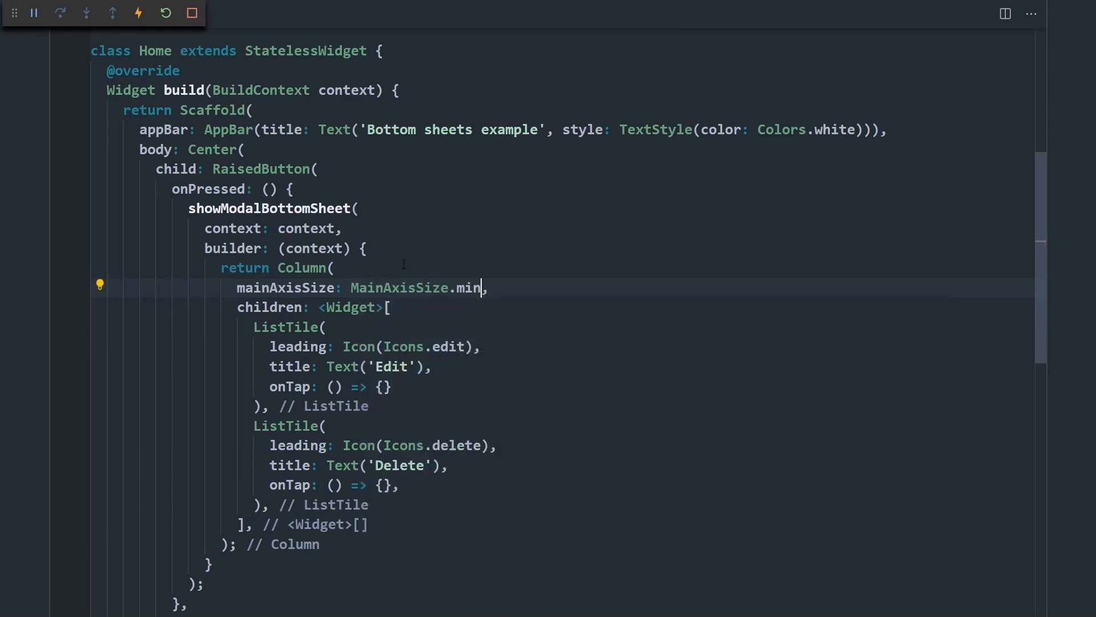
click(842, 325)
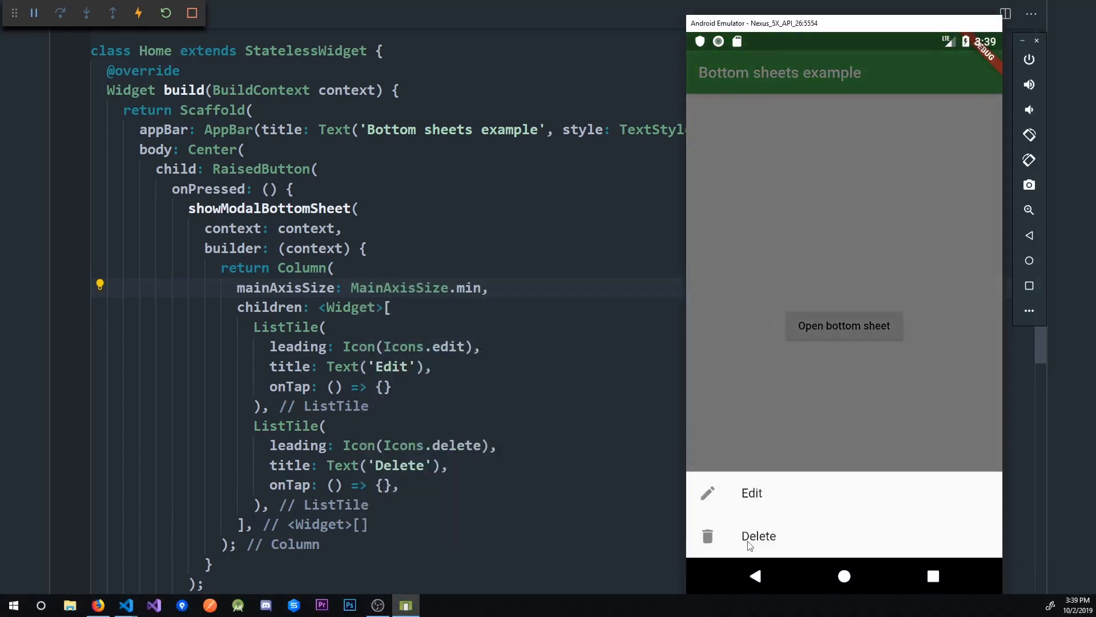
mouse_move(805, 503)
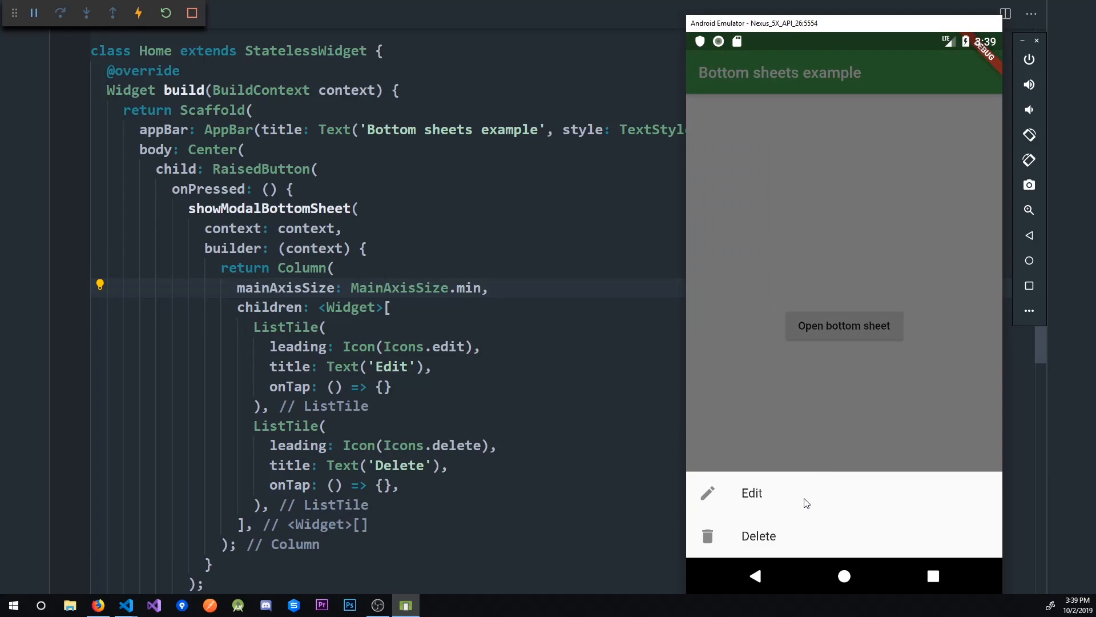
mouse_move(794, 402)
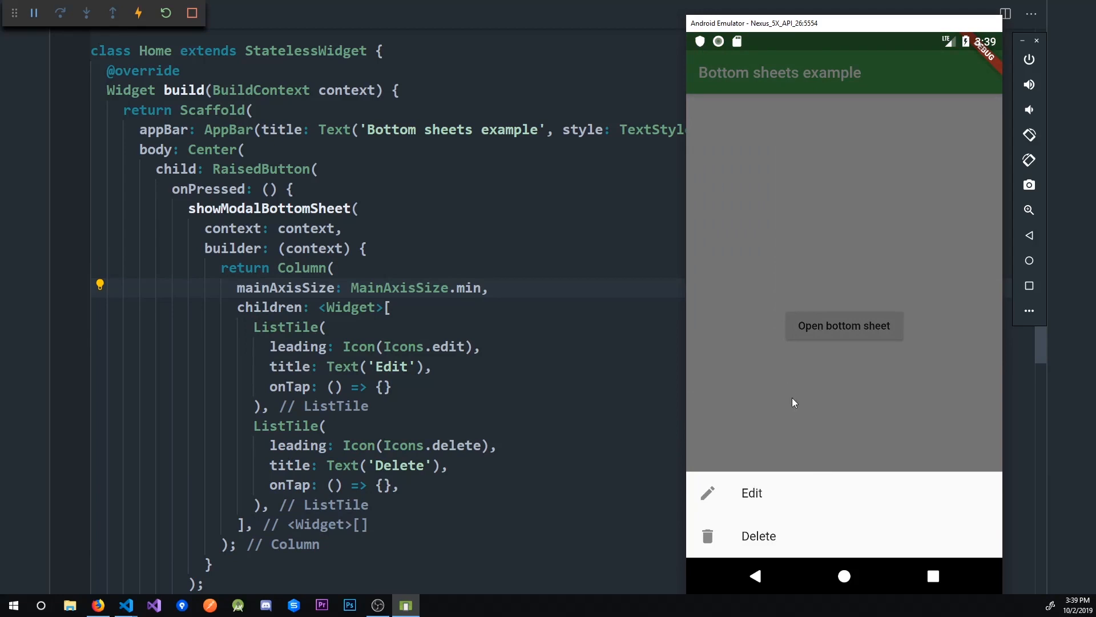
mouse_move(760, 472)
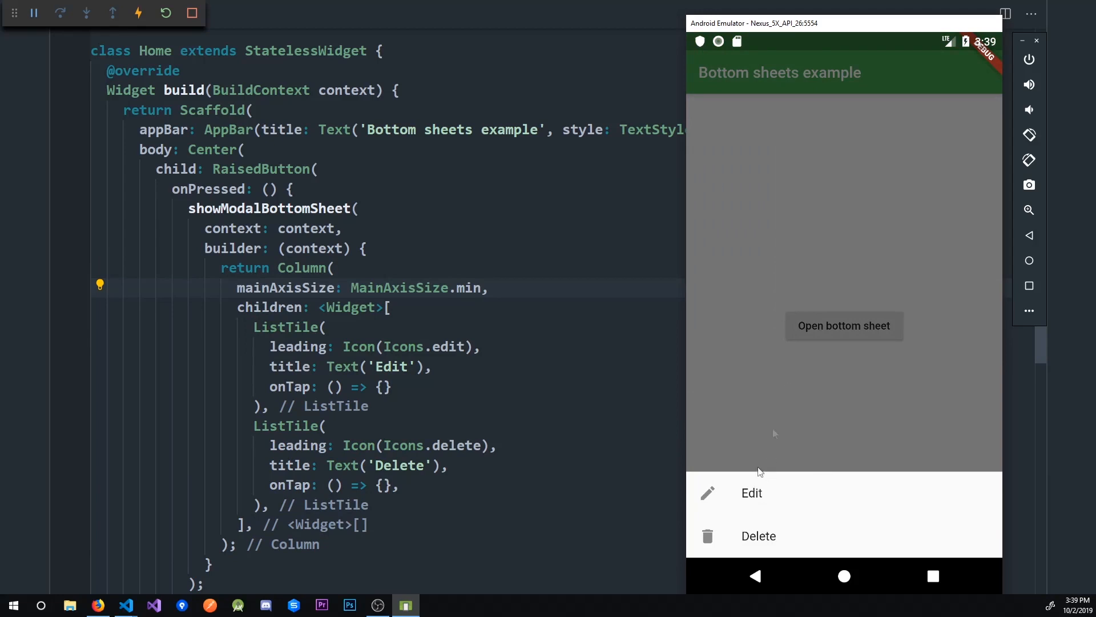
mouse_move(879, 207)
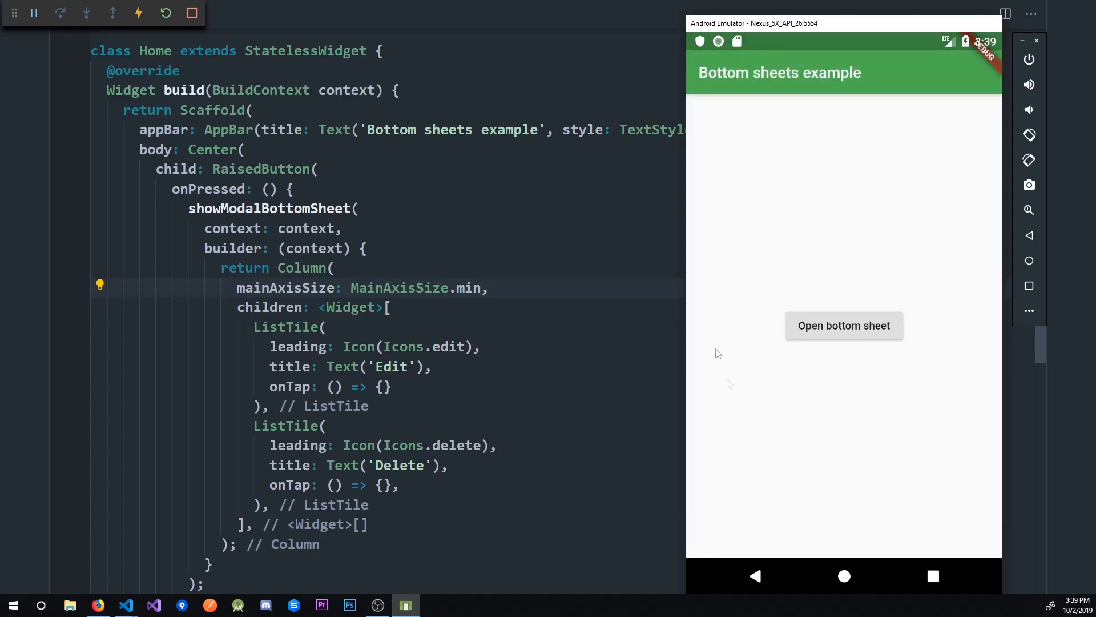
mouse_move(862, 349)
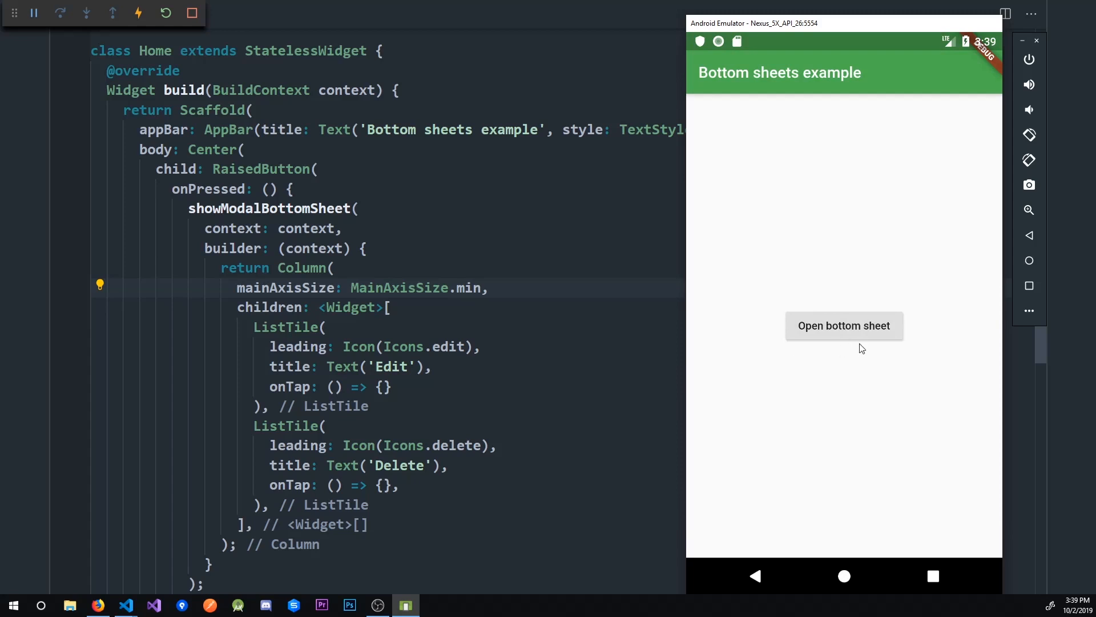